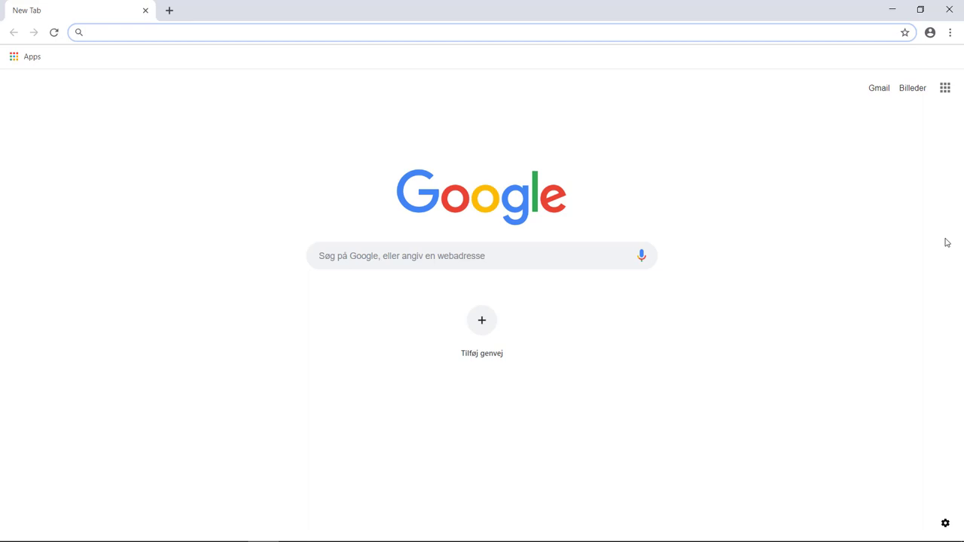
- Enter 'api' in the address bar so api.slack.com/apps is suggested
{"action": "type", "text": "api"}
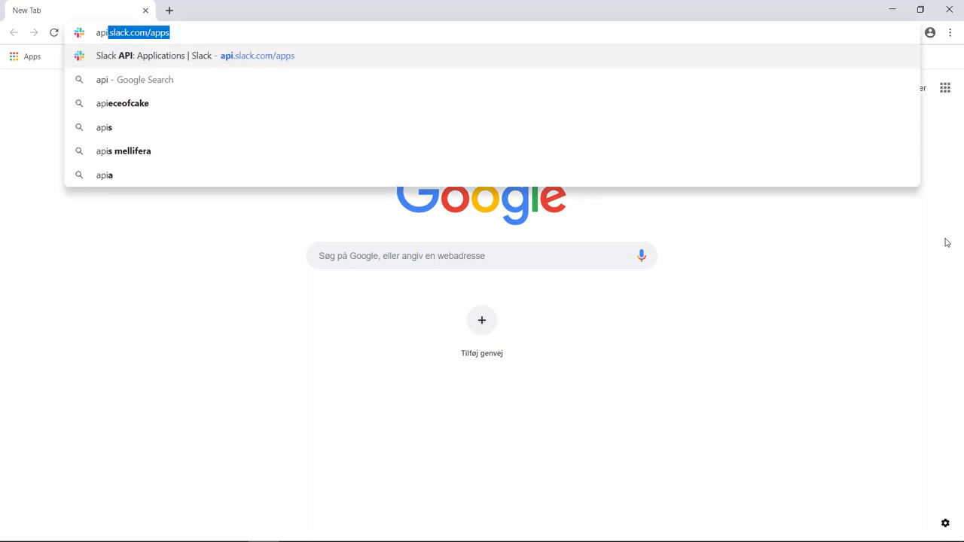
- Go to the Slack API Your Apps page and start a new app with Create New App
{"action": "left_click", "coordinate": [195, 55]}
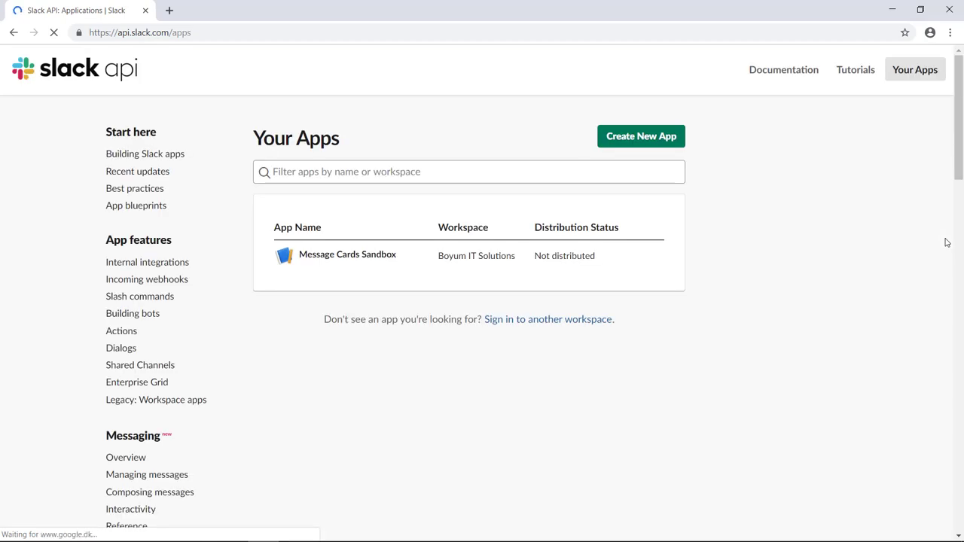
{"action": "mouse_move", "coordinate": [641, 162]}
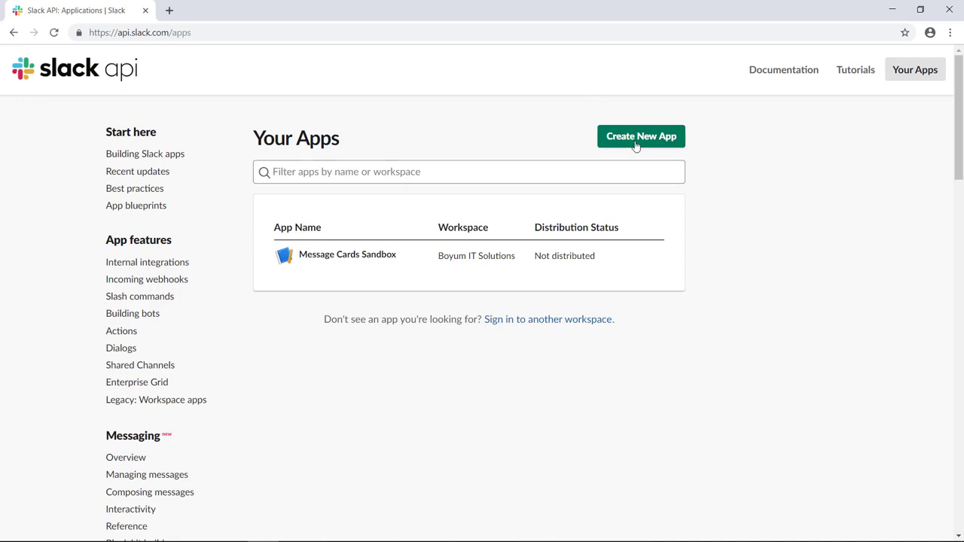
{"action": "left_click", "coordinate": [640, 136]}
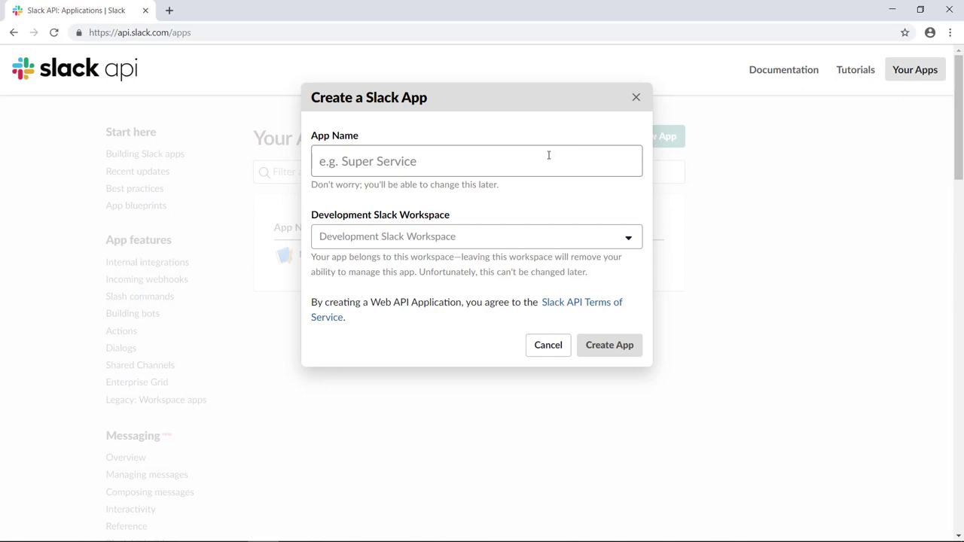
- Name the app 'Hello World' and choose Boyum IT Solutions as its development workspace
{"action": "left_click", "coordinate": [476, 160]}
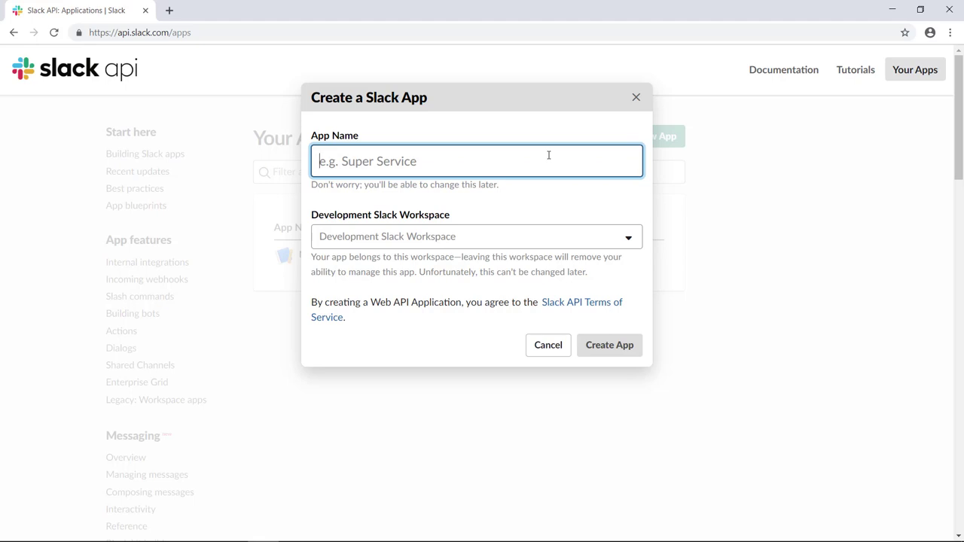
{"action": "type", "text": "Hello World"}
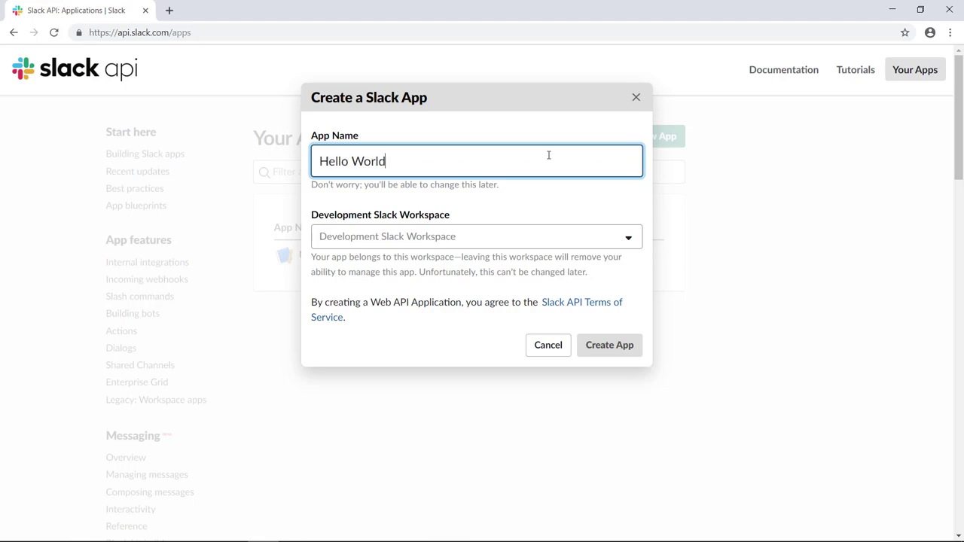
{"action": "left_click", "coordinate": [477, 236]}
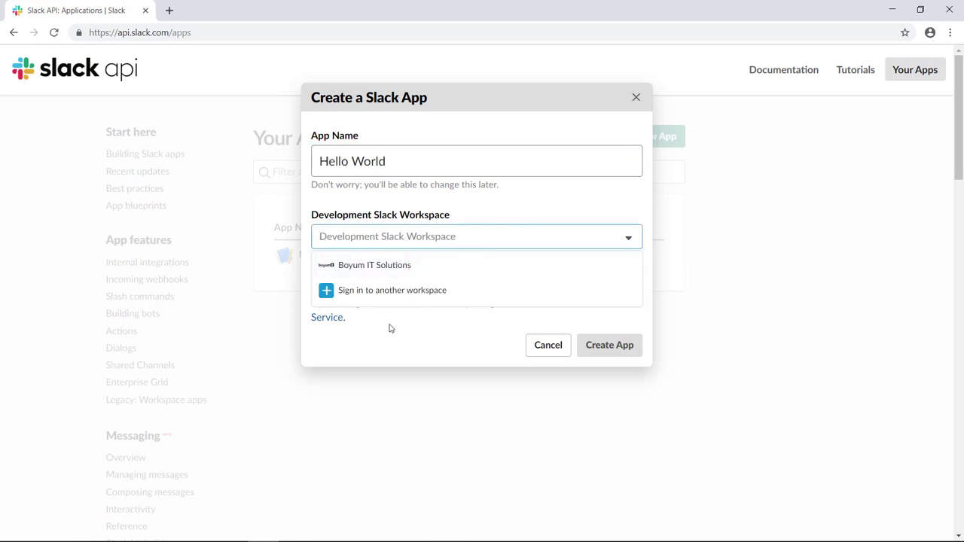
{"action": "mouse_move", "coordinate": [411, 251]}
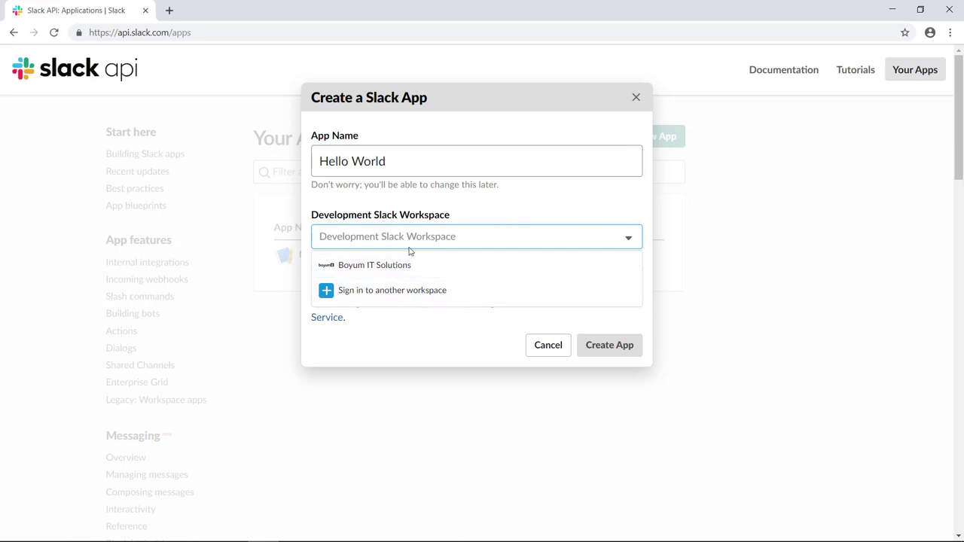
{"action": "left_click", "coordinate": [374, 264]}
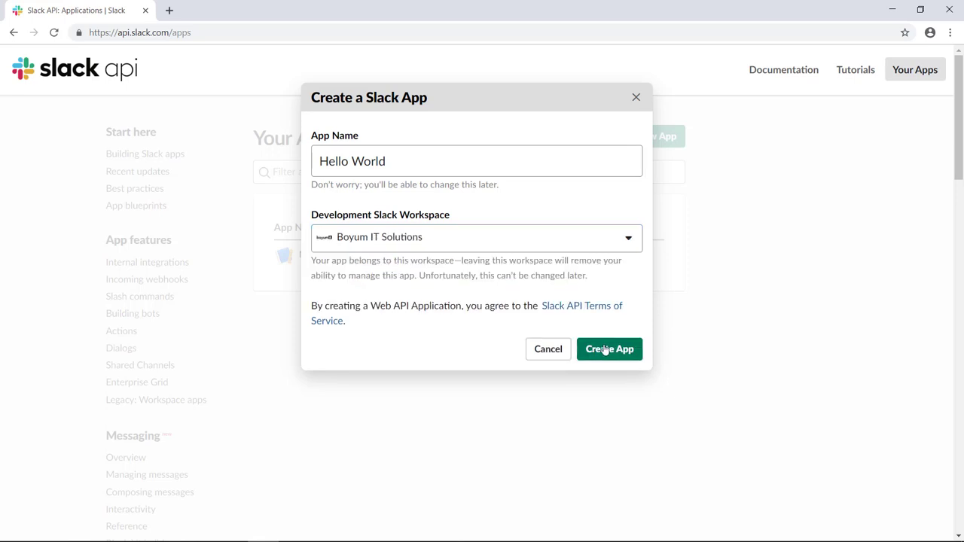
- Create the Hello World app and review its Basic Information features list
{"action": "left_click", "coordinate": [608, 349]}
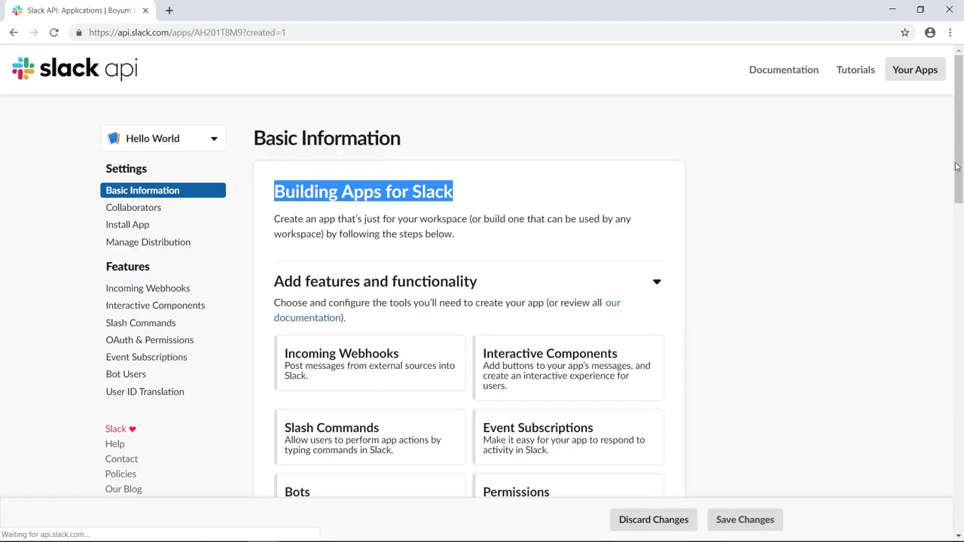
{"action": "scroll", "scroll_direction": "down", "scroll_amount": 3}
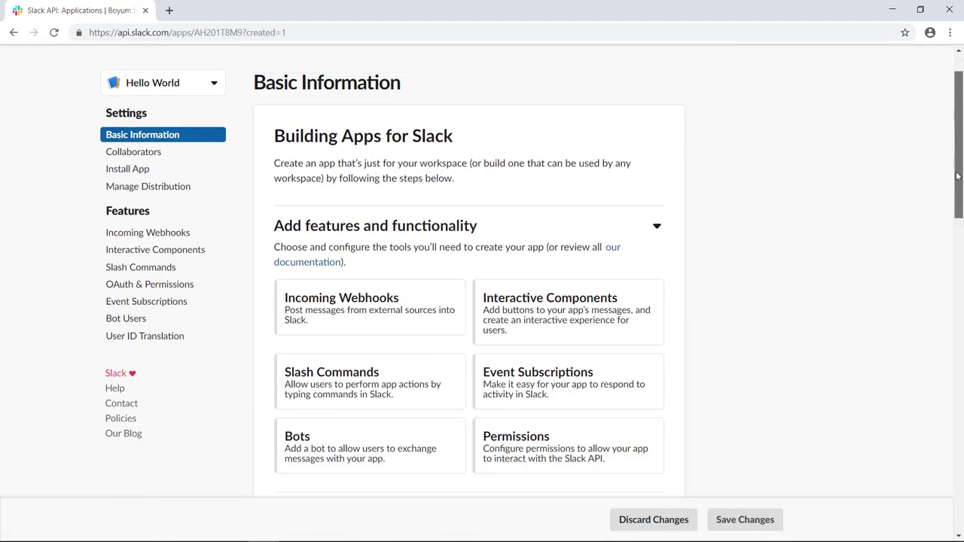
{"action": "scroll", "scroll_direction": "down", "scroll_amount": 3}
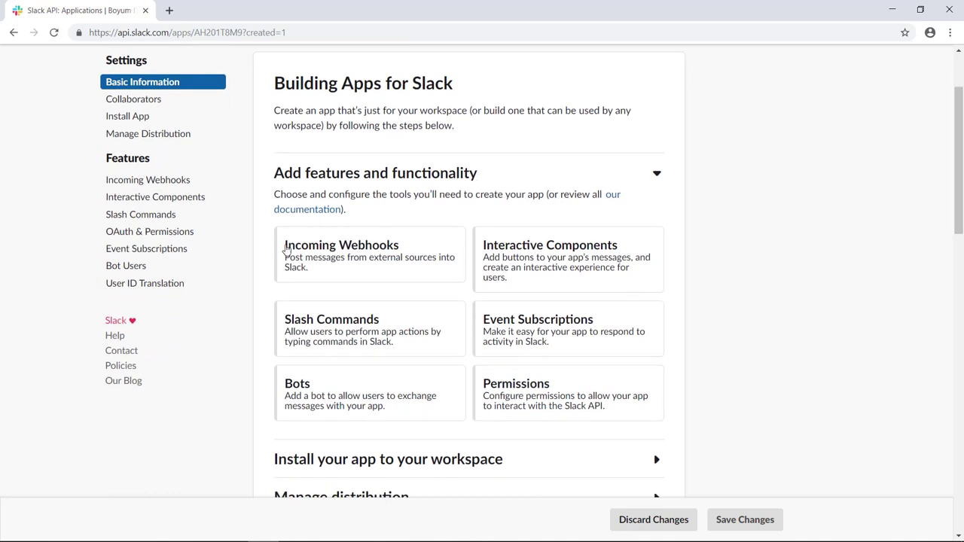
{"action": "mouse_move", "coordinate": [369, 256]}
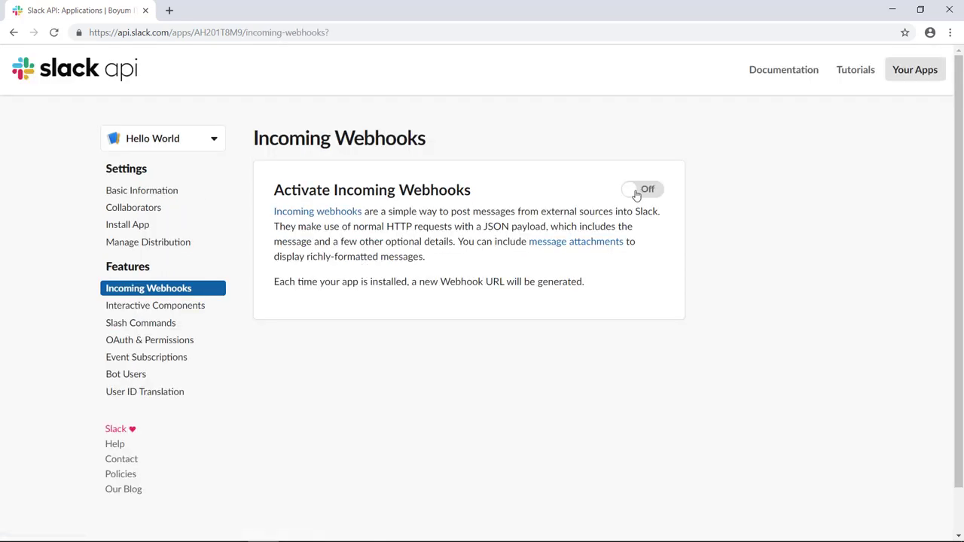
- Switch Activate Incoming Webhooks to On and reach the Webhook URLs section
{"action": "left_click", "coordinate": [642, 189]}
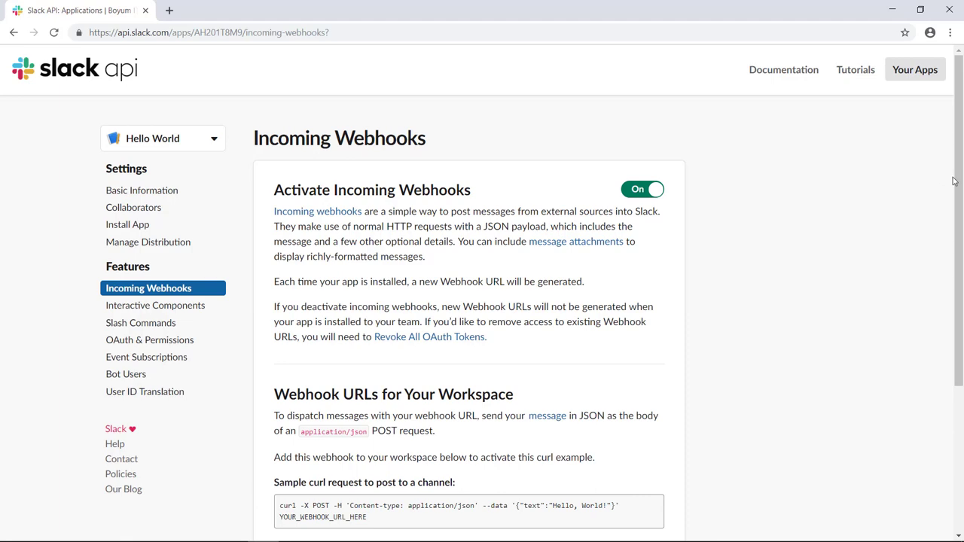
{"action": "scroll", "scroll_direction": "down", "scroll_amount": 3}
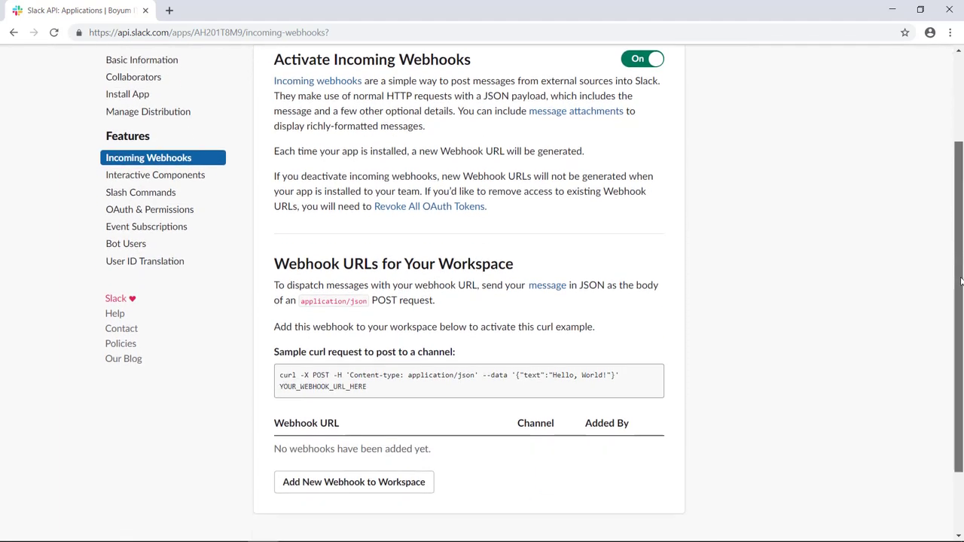
{"action": "scroll", "scroll_direction": "down", "scroll_amount": 3}
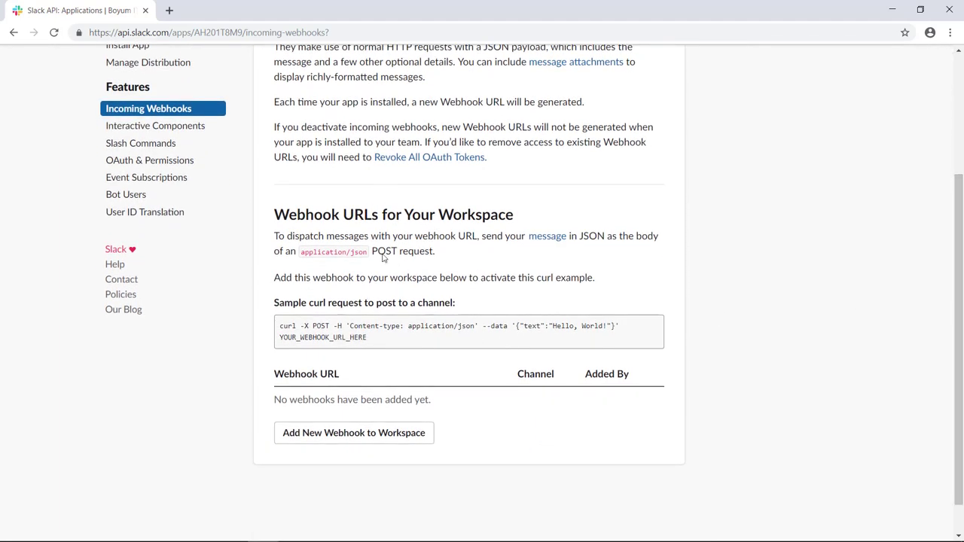
{"action": "mouse_move", "coordinate": [447, 400]}
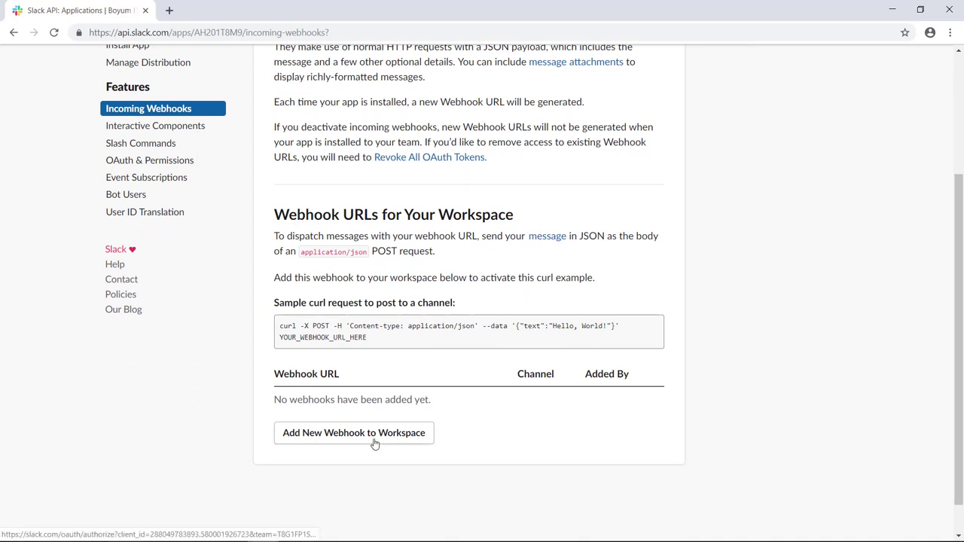
- Add a new webhook to the workspace posting to #boyum-enablement and authorize it
{"action": "left_click", "coordinate": [353, 432]}
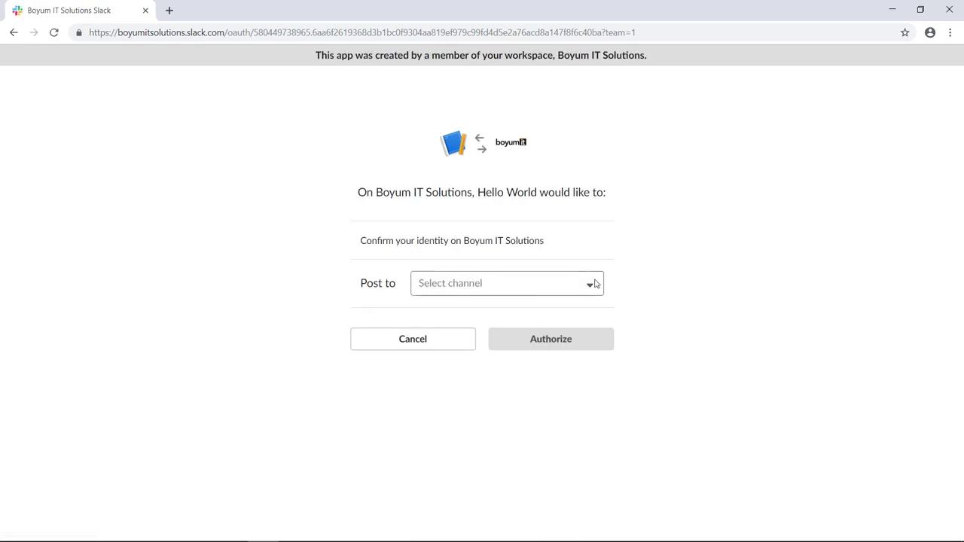
{"action": "left_click", "coordinate": [506, 283]}
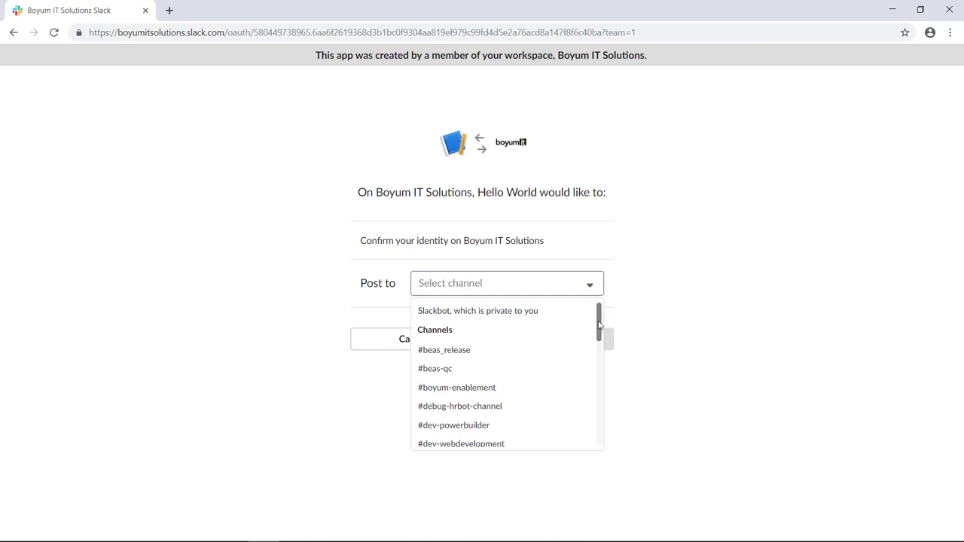
{"action": "scroll", "scroll_direction": "down", "scroll_amount": 3}
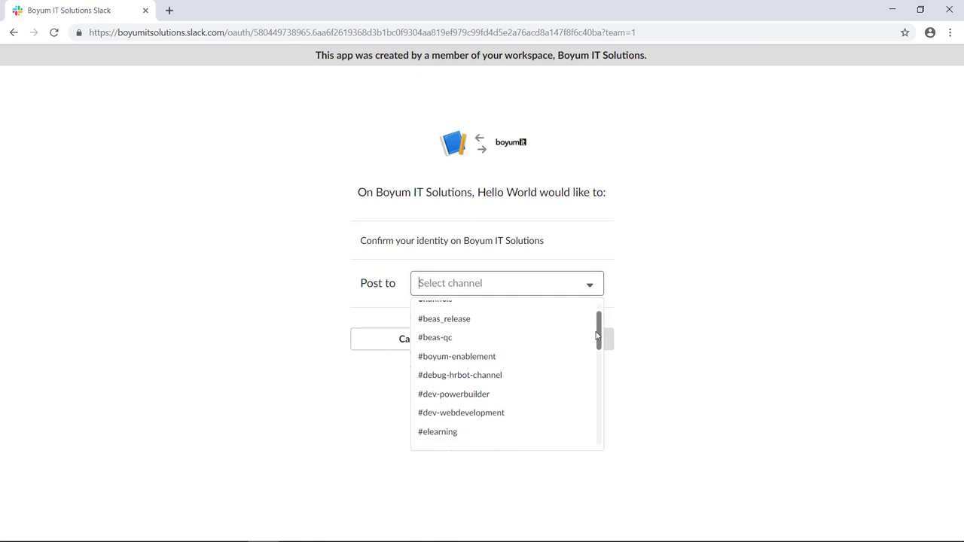
{"action": "left_click", "coordinate": [456, 356]}
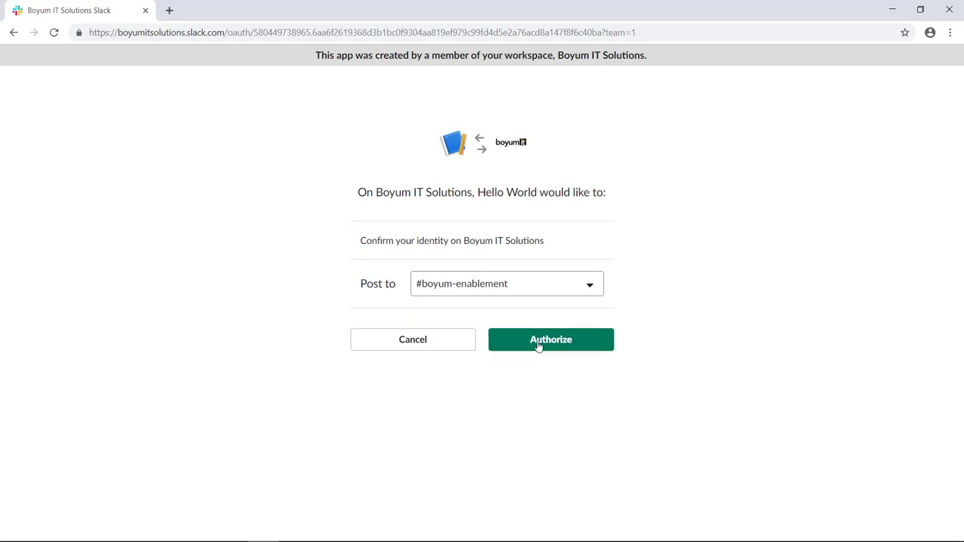
{"action": "left_click", "coordinate": [550, 339]}
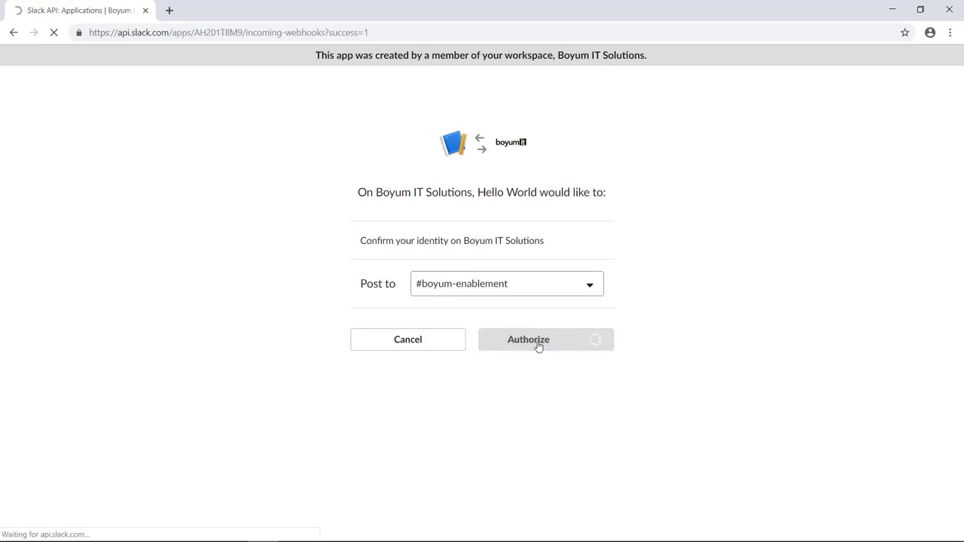
- Copy the new webhook URL listed for the #boyum-enablement channel
{"action": "left_click", "coordinate": [527, 339]}
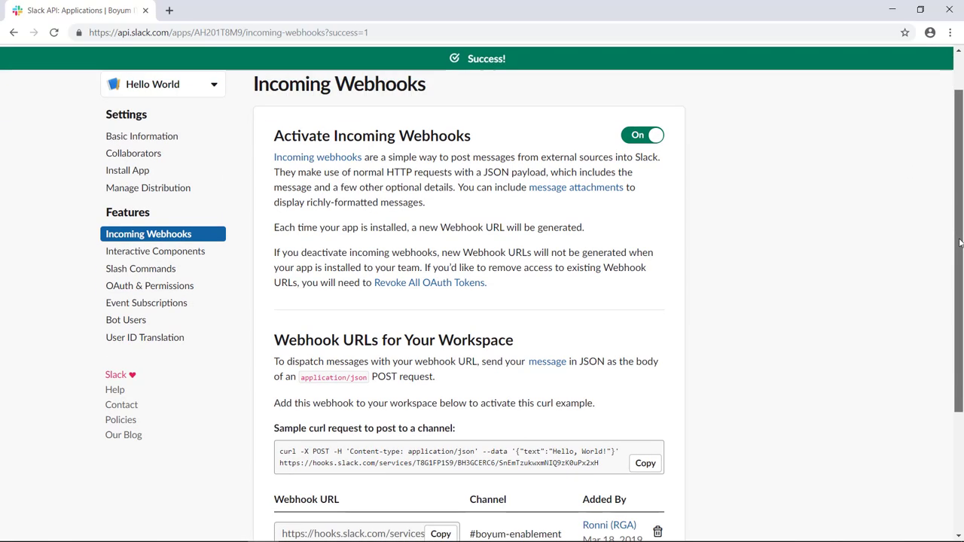
{"action": "scroll", "scroll_direction": "down", "scroll_amount": 3}
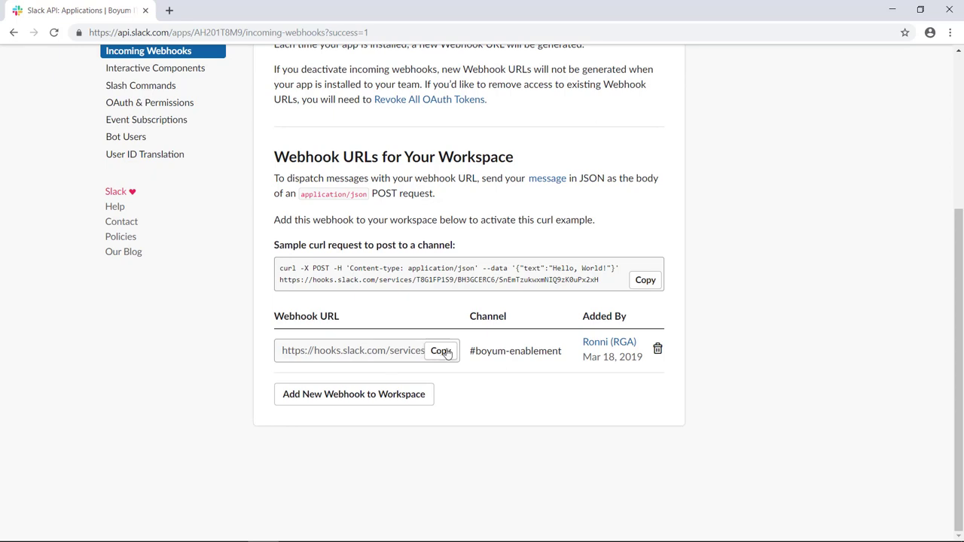
{"action": "left_click", "coordinate": [320, 10]}
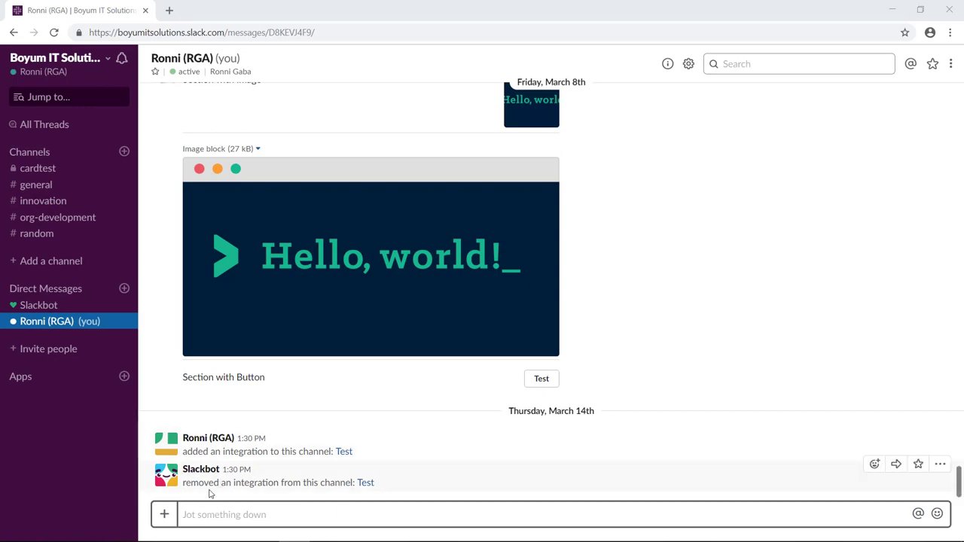
{"action": "mouse_move", "coordinate": [188, 465]}
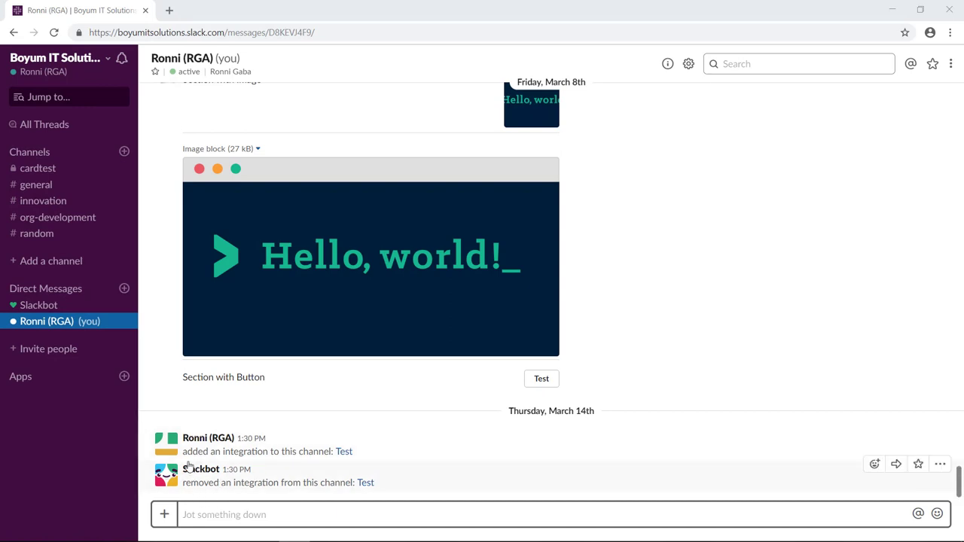